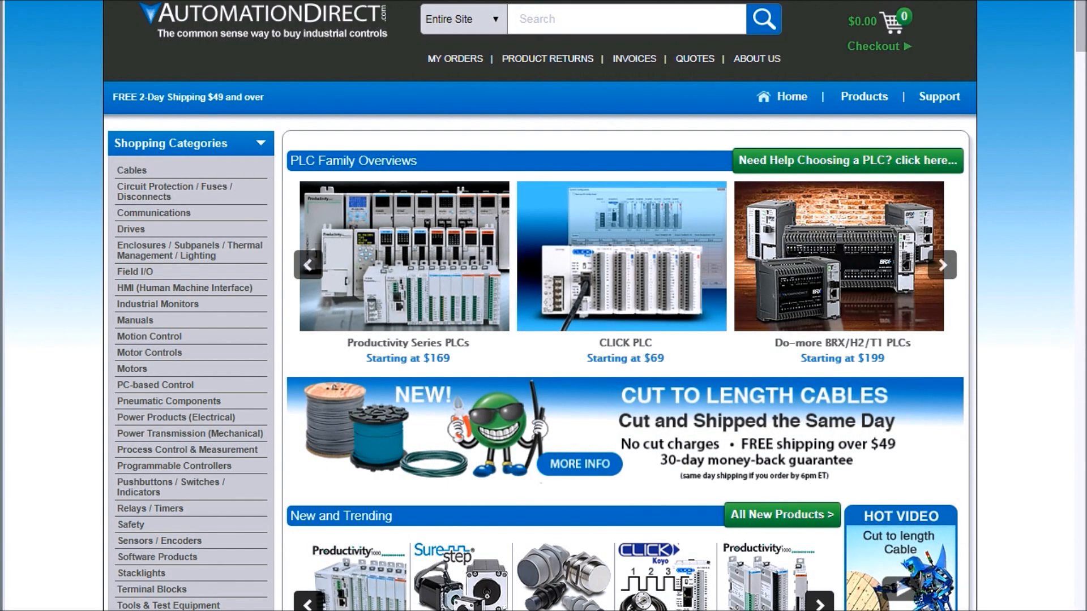
pyautogui.moveTo(294, 233)
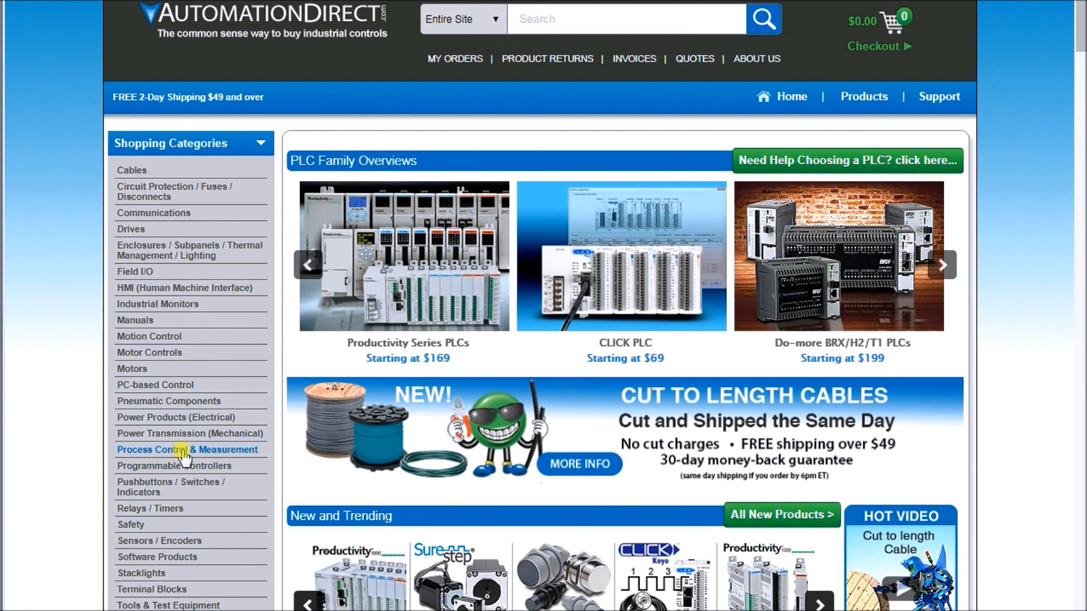
# Go to the Process Control & Measurement category from the Shopping Categories list
pyautogui.click(187, 450)
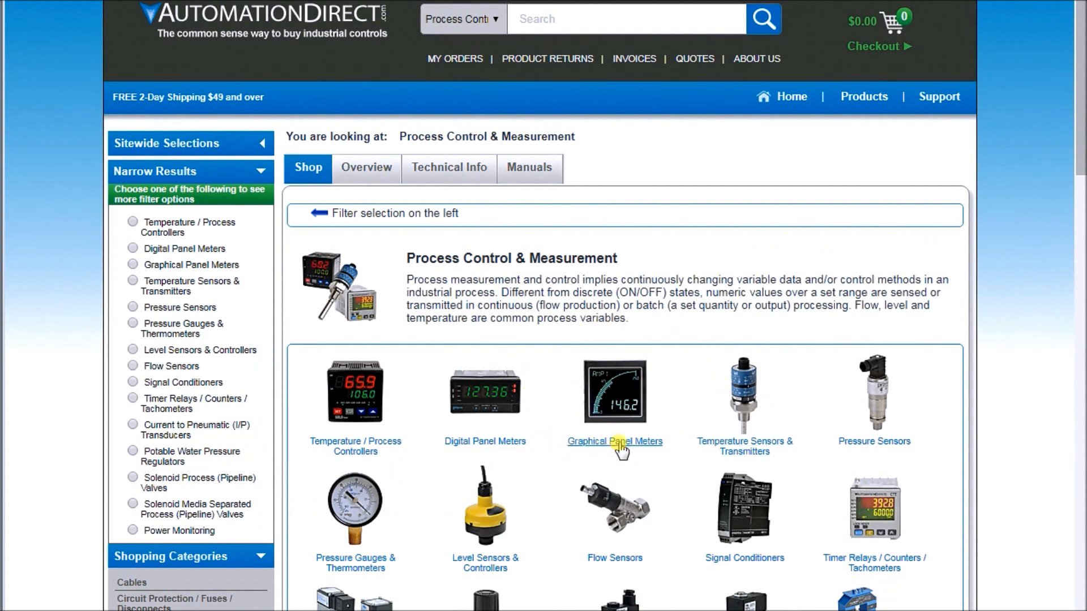
# Show the Graphical Panel Meters listing with the four Trumeter ADM100 products
pyautogui.click(613, 442)
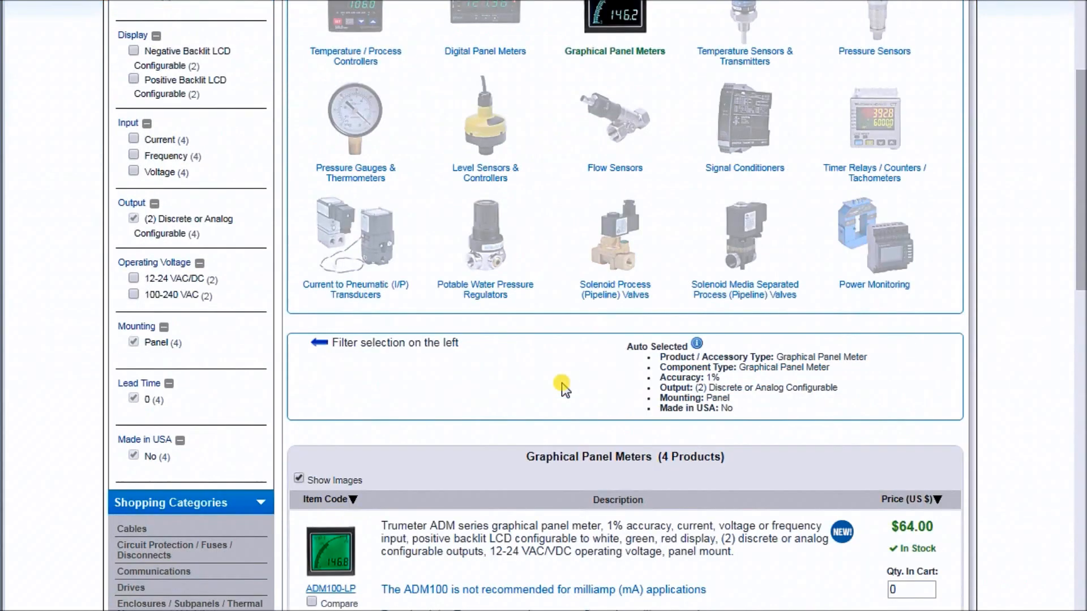
pyautogui.scroll(-3)
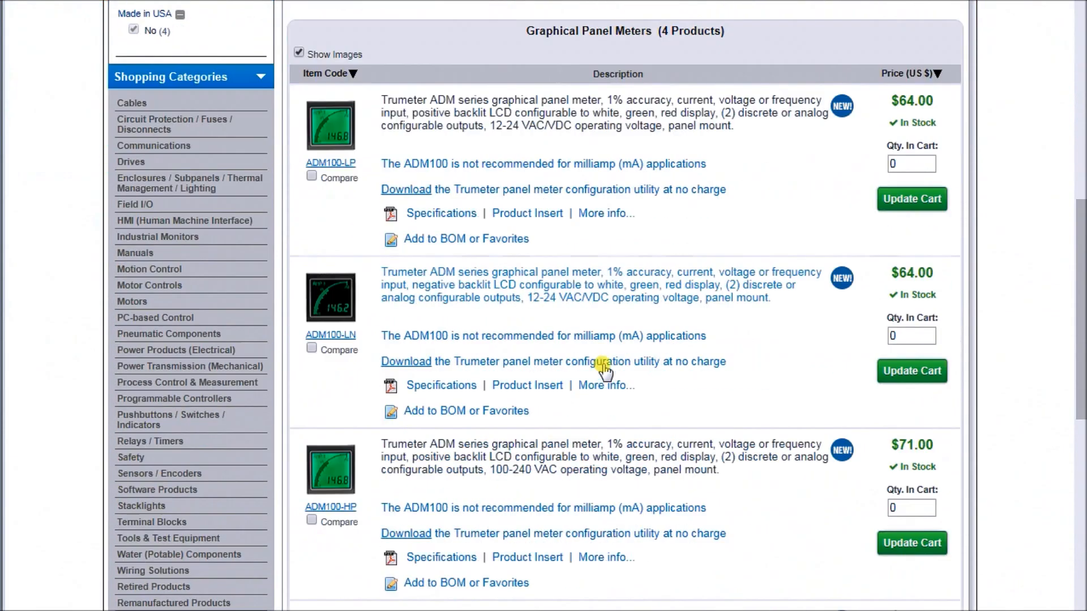
pyautogui.scroll(-3)
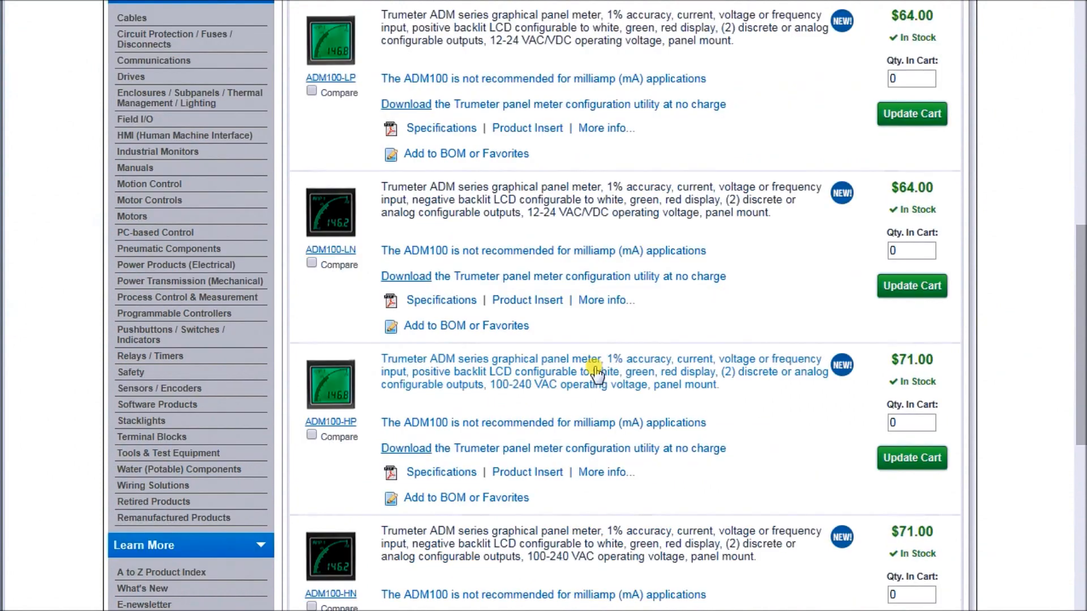
pyautogui.moveTo(697, 408)
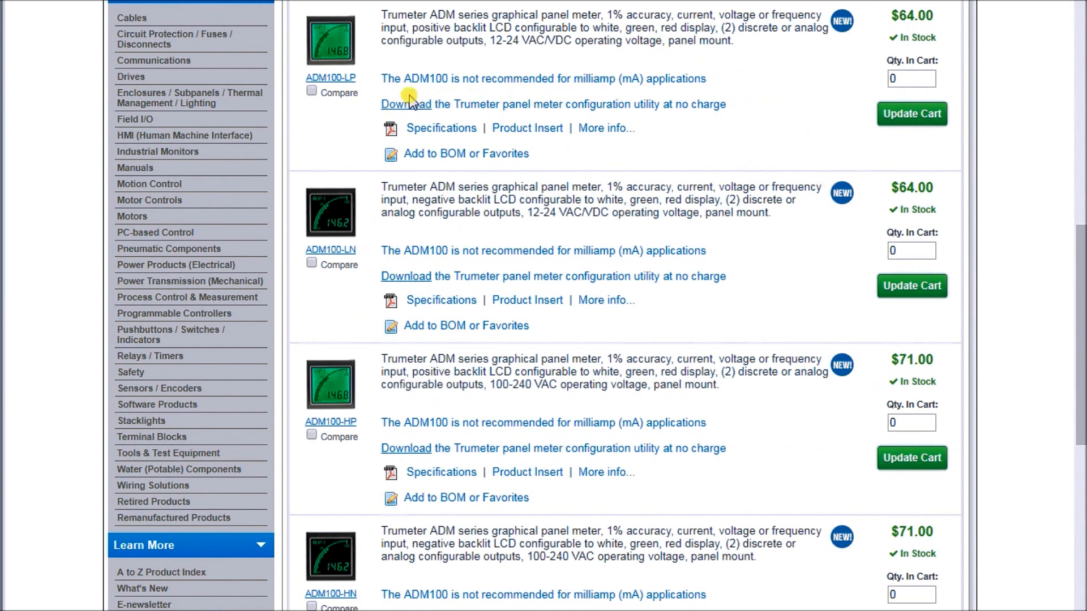
pyautogui.moveTo(406, 272)
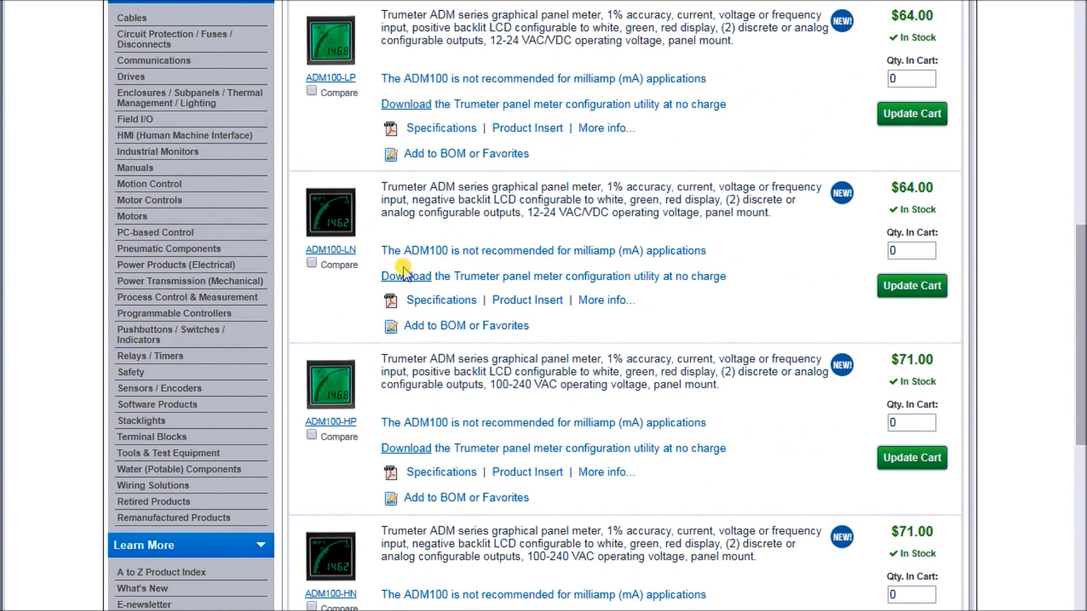
pyautogui.moveTo(548, 296)
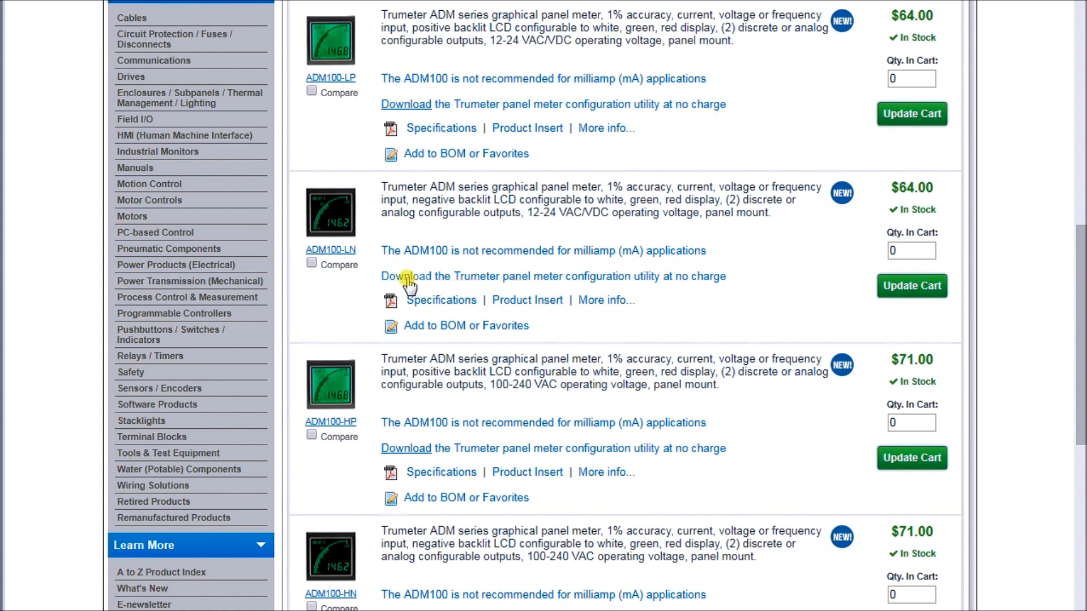
# Download trumeteradm_config.zip via a product's Download link and view its contents
pyautogui.click(405, 276)
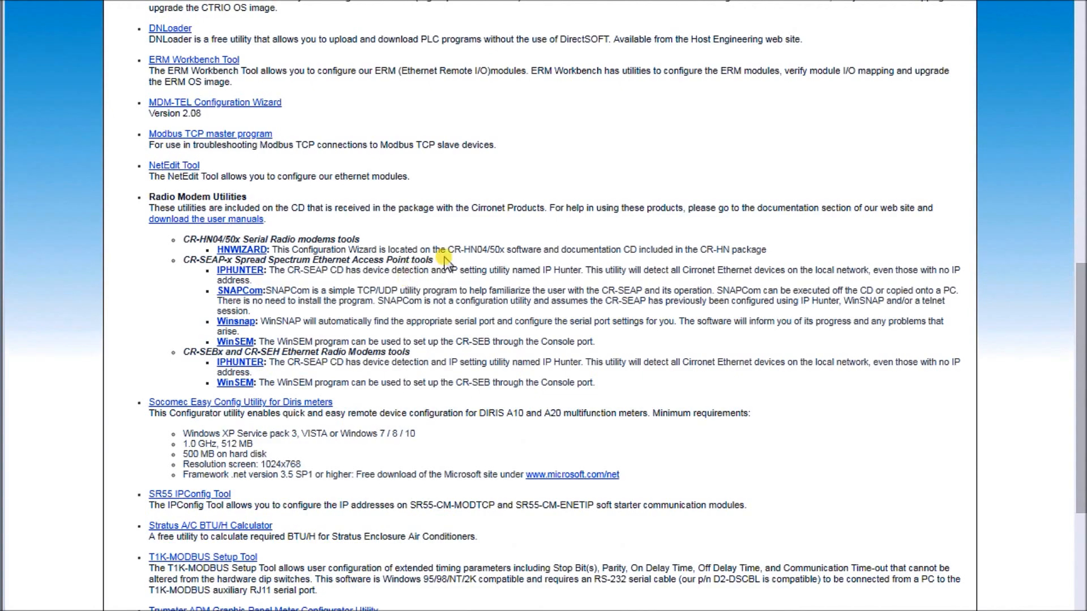
pyautogui.scroll(-3)
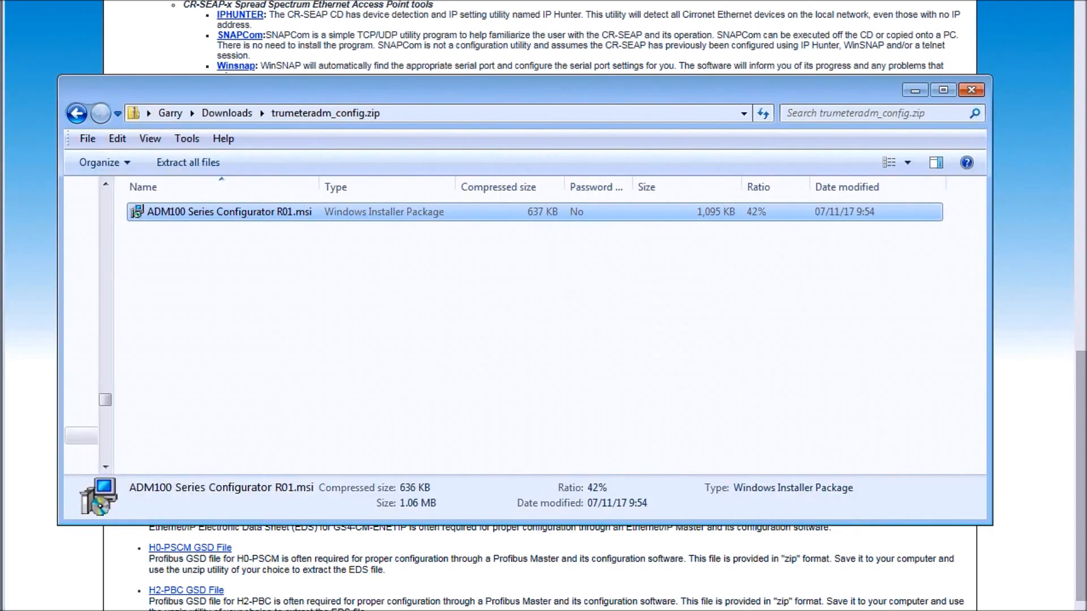
pyautogui.moveTo(451, 146)
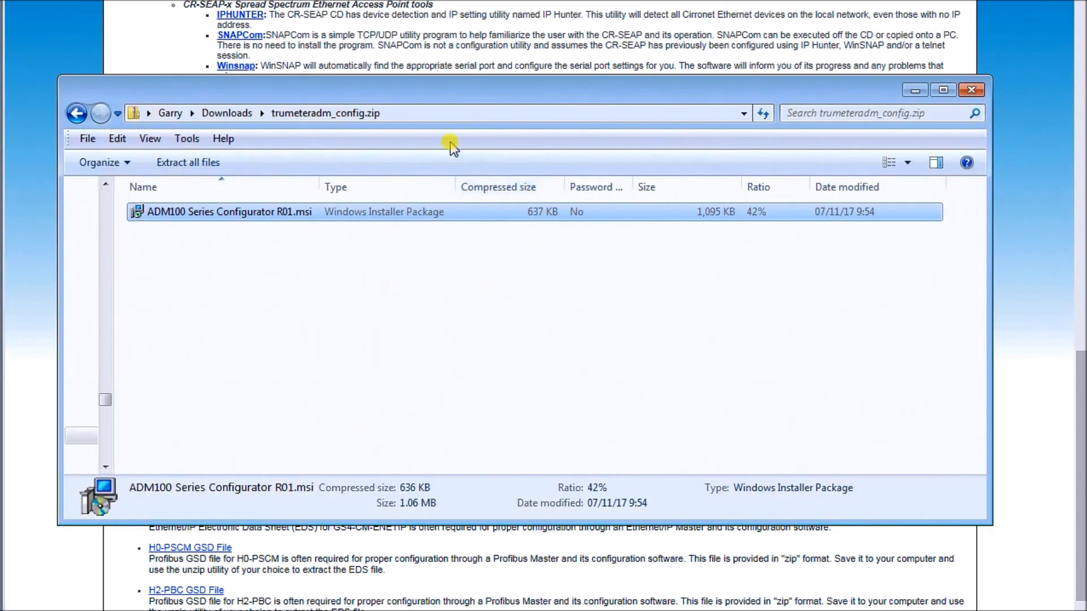
pyautogui.moveTo(353, 135)
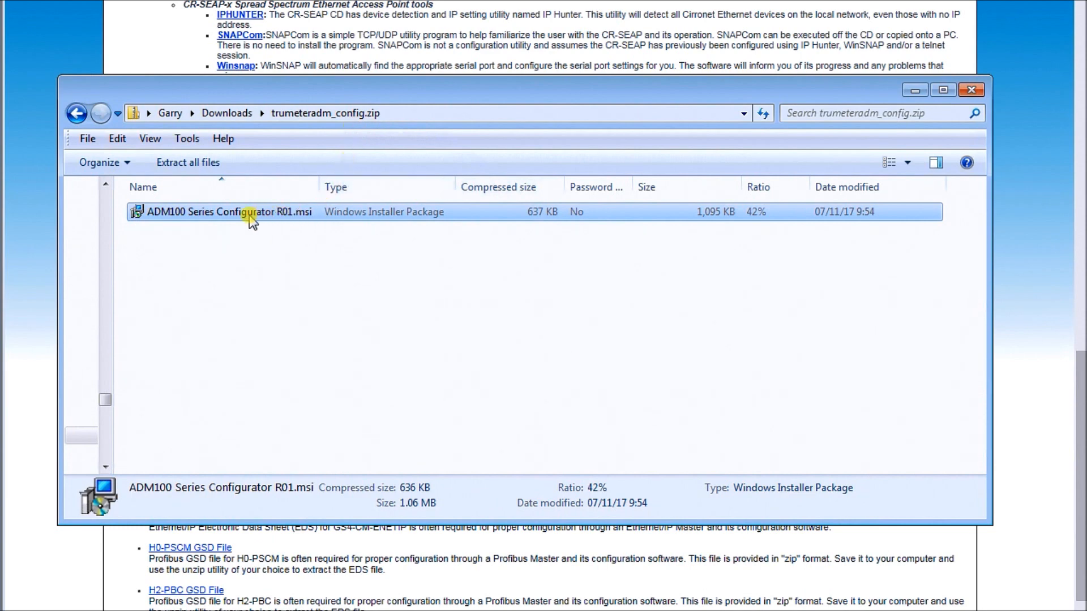
# Run 'ADM100 Series Configurator R01.msi' from the zip to start the Setup Wizard
pyautogui.doubleClick(227, 212)
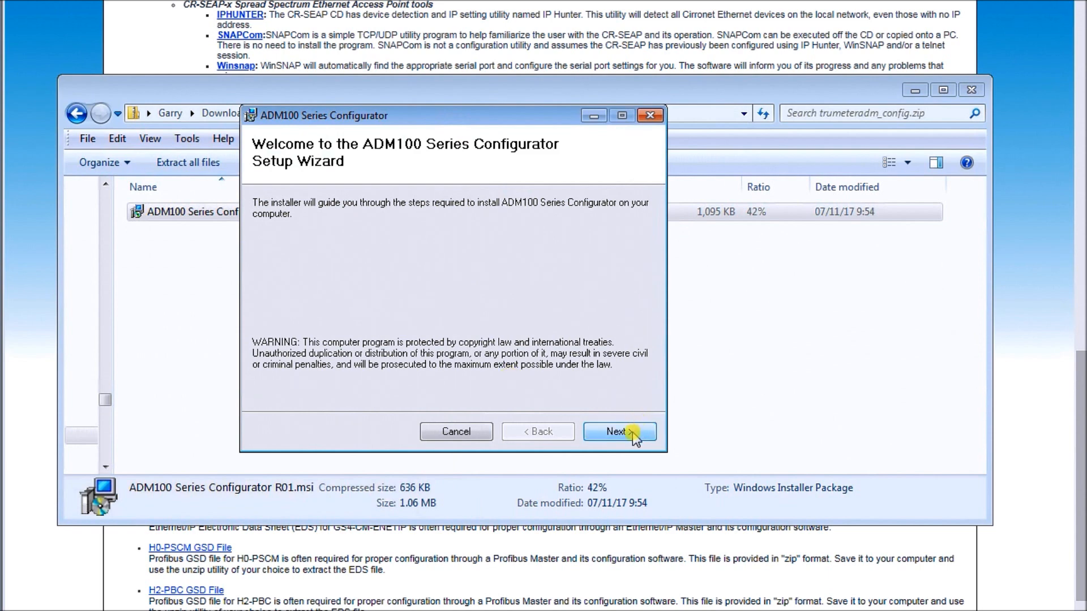
# Install the configurator into the default AutomationDirect ADM100 Series folder and close setup
pyautogui.click(618, 432)
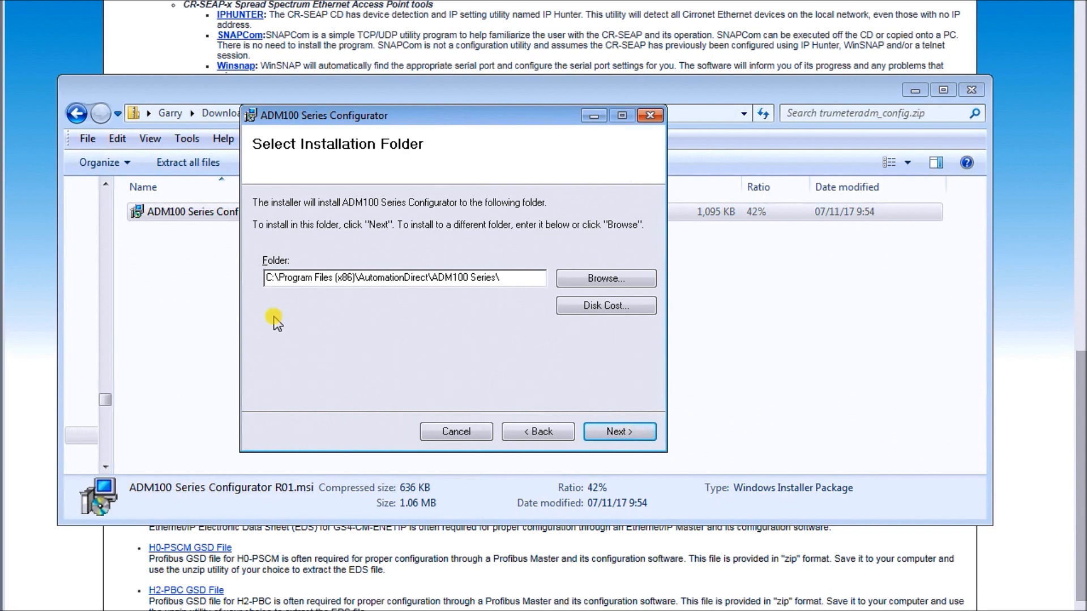
pyautogui.moveTo(511, 376)
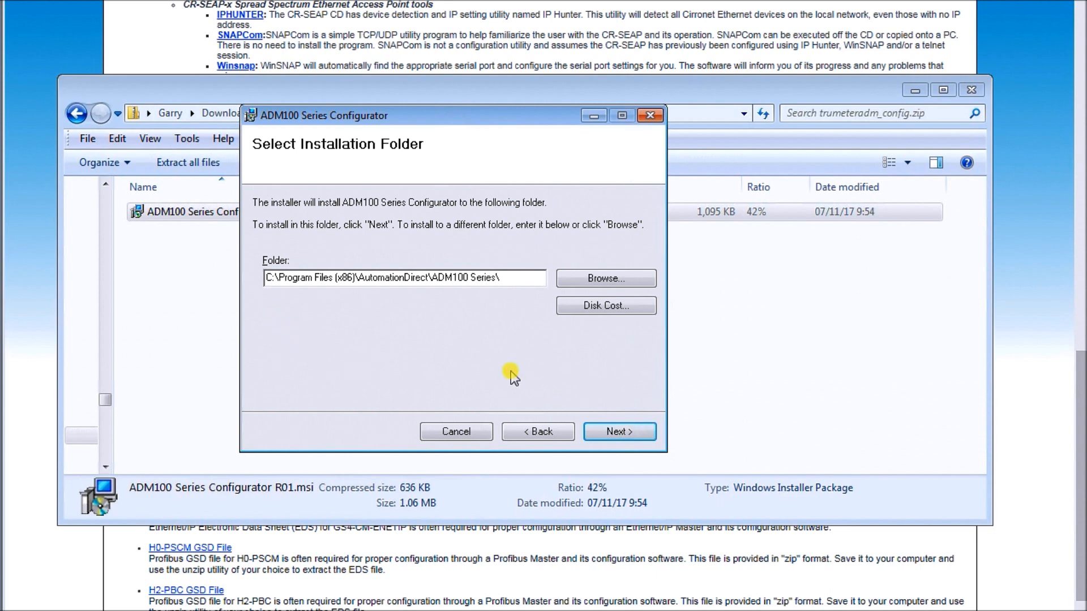
pyautogui.click(618, 431)
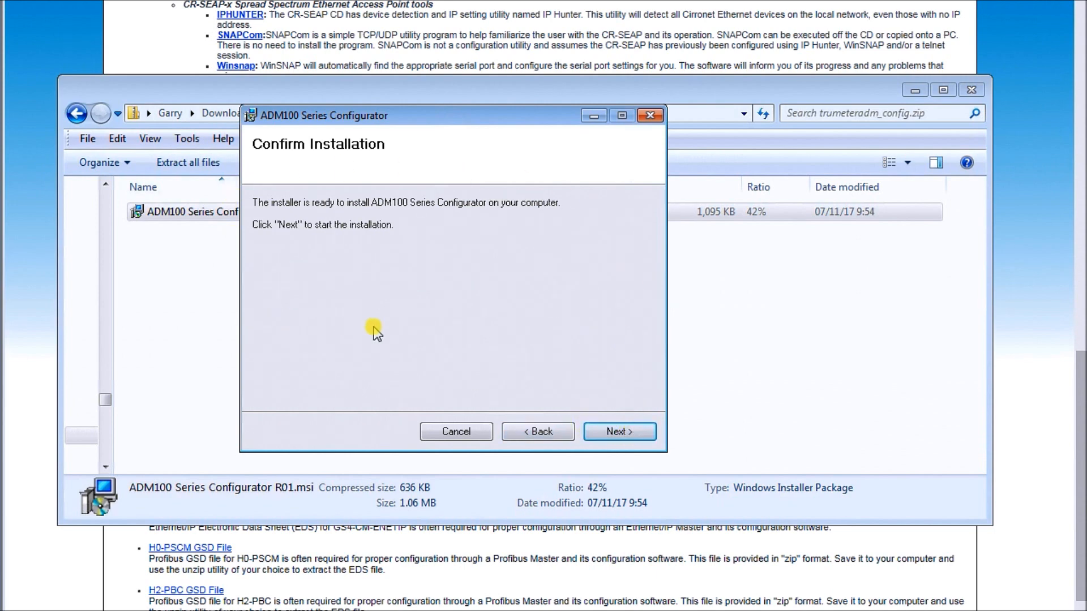
pyautogui.moveTo(617, 388)
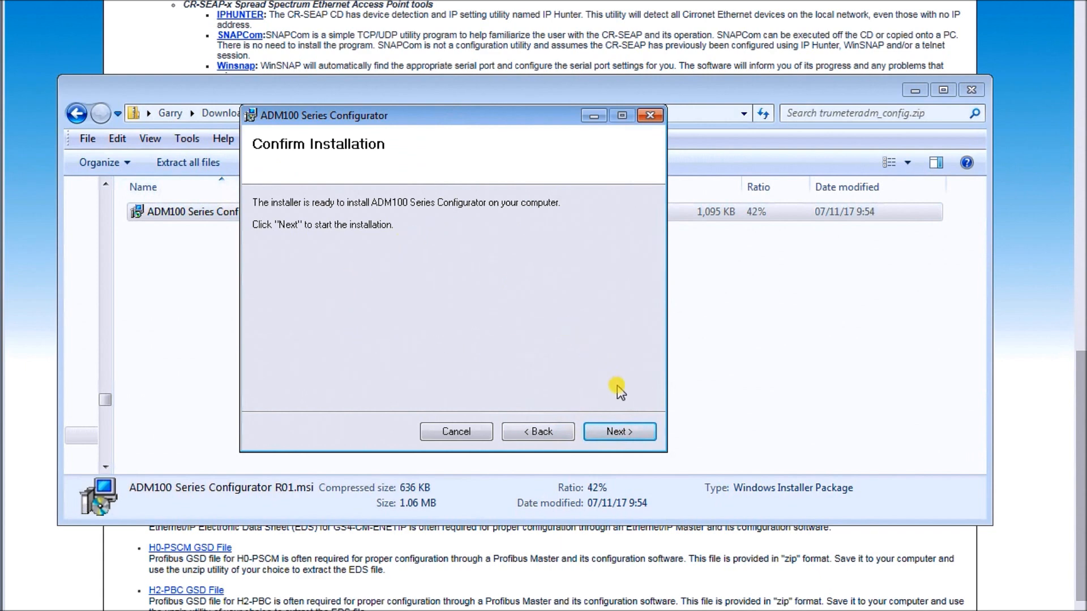
pyautogui.click(618, 431)
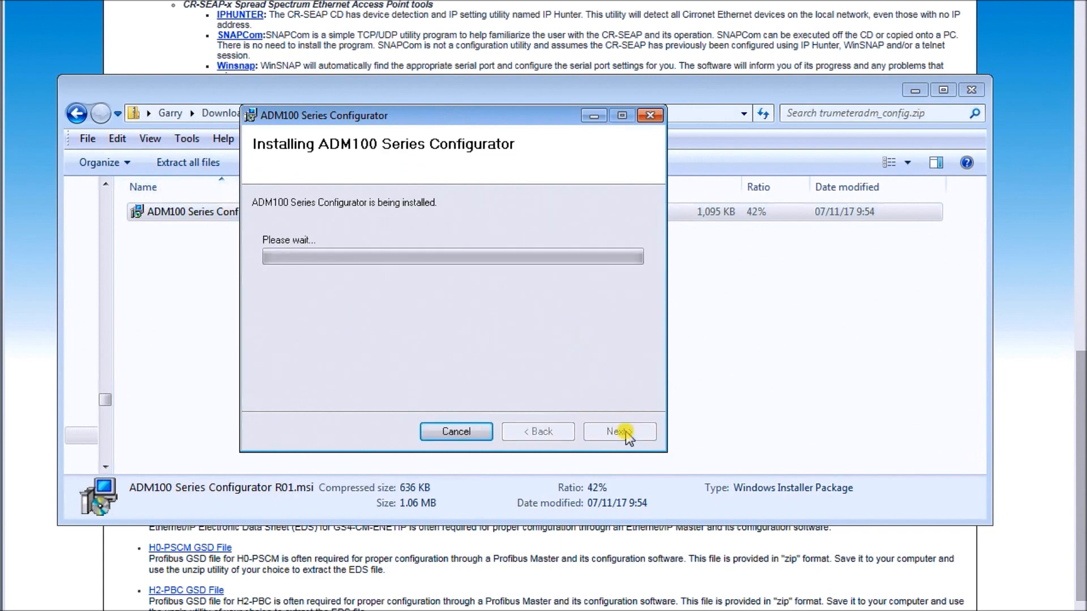
pyautogui.moveTo(558, 370)
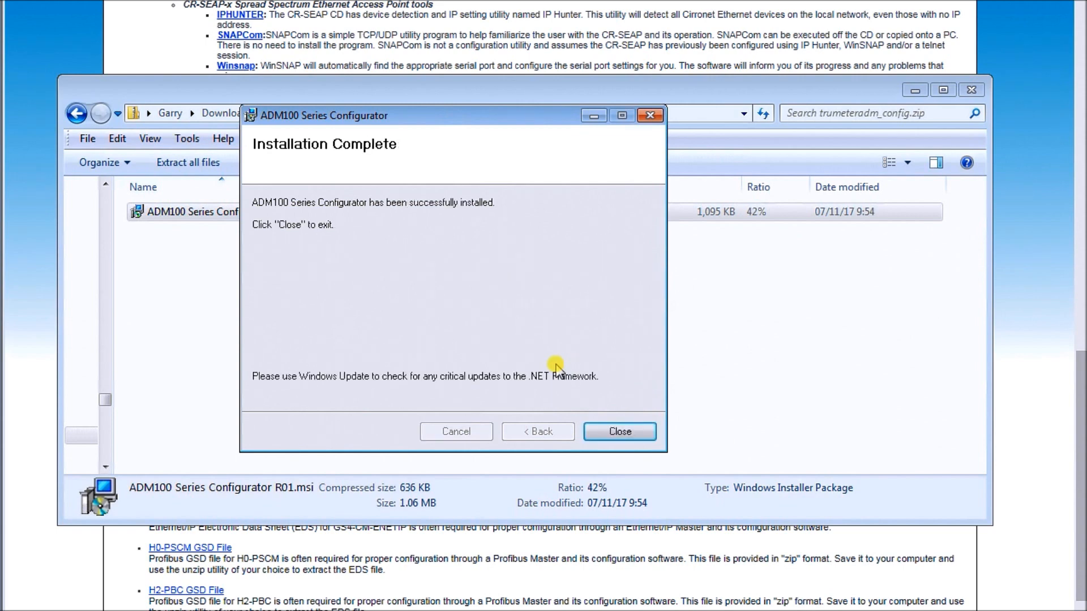
pyautogui.moveTo(401, 301)
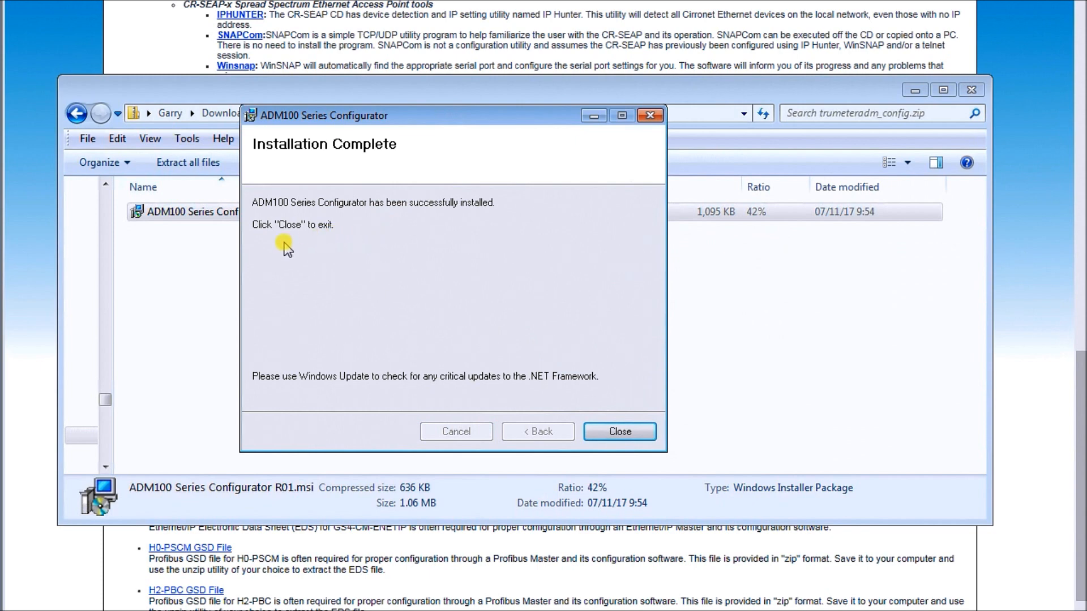
pyautogui.click(618, 431)
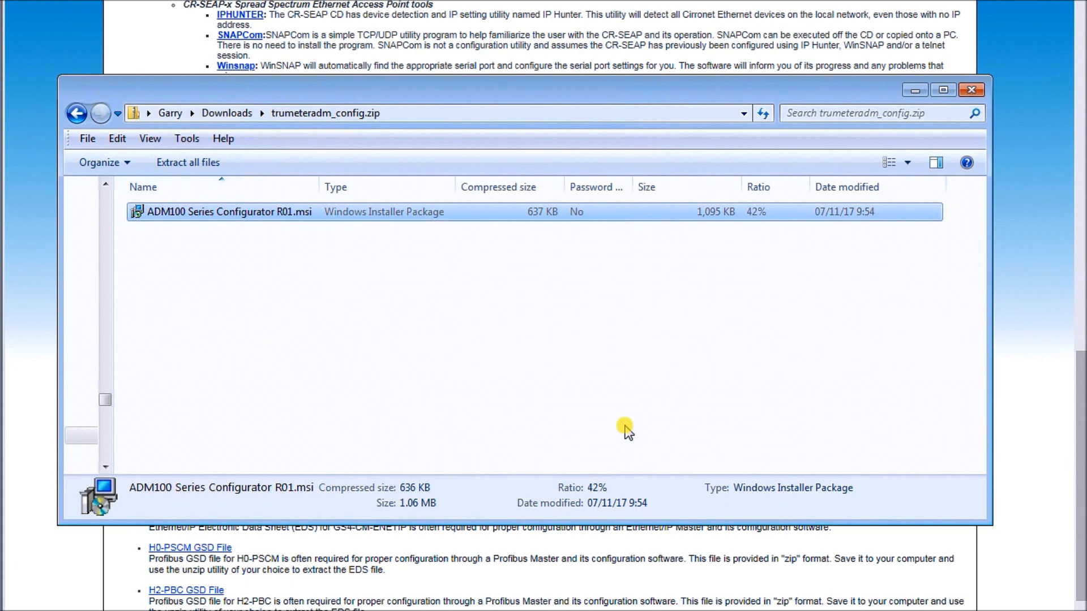
pyautogui.moveTo(657, 401)
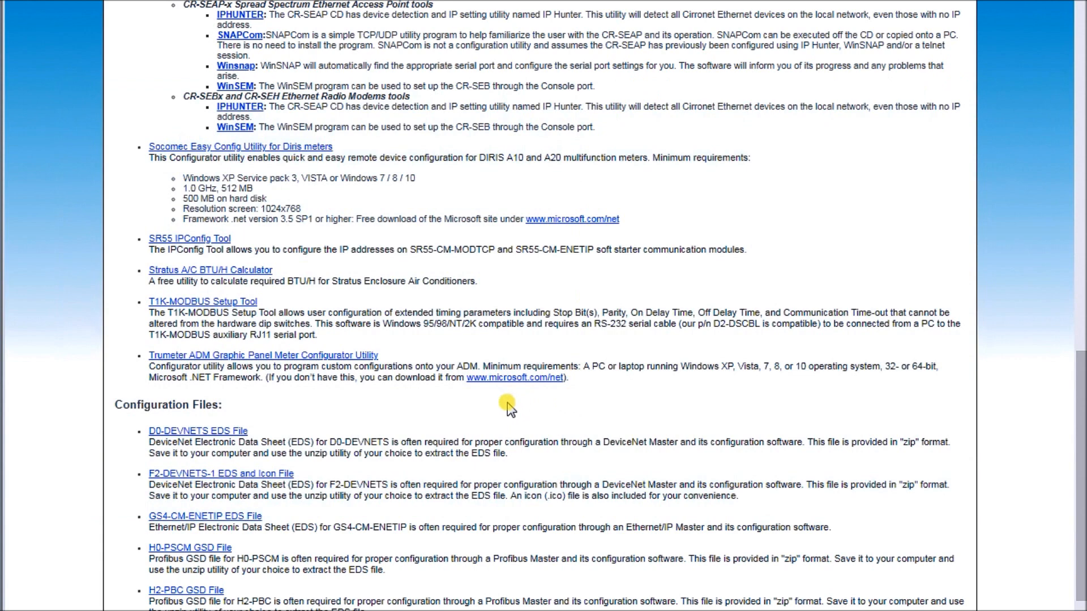
pyautogui.moveTo(540, 405)
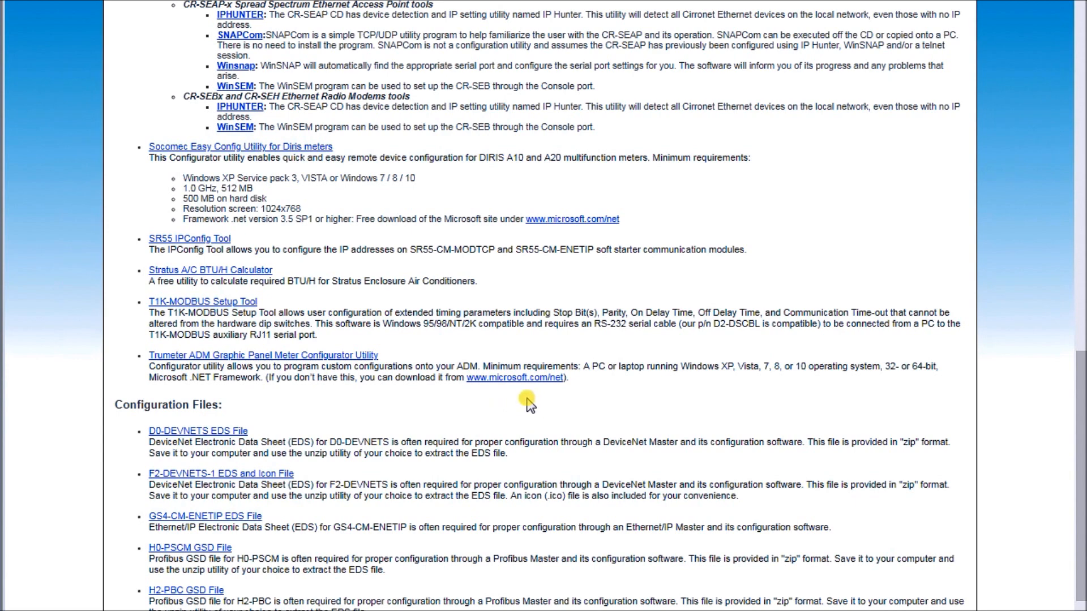
pyautogui.moveTo(308, 405)
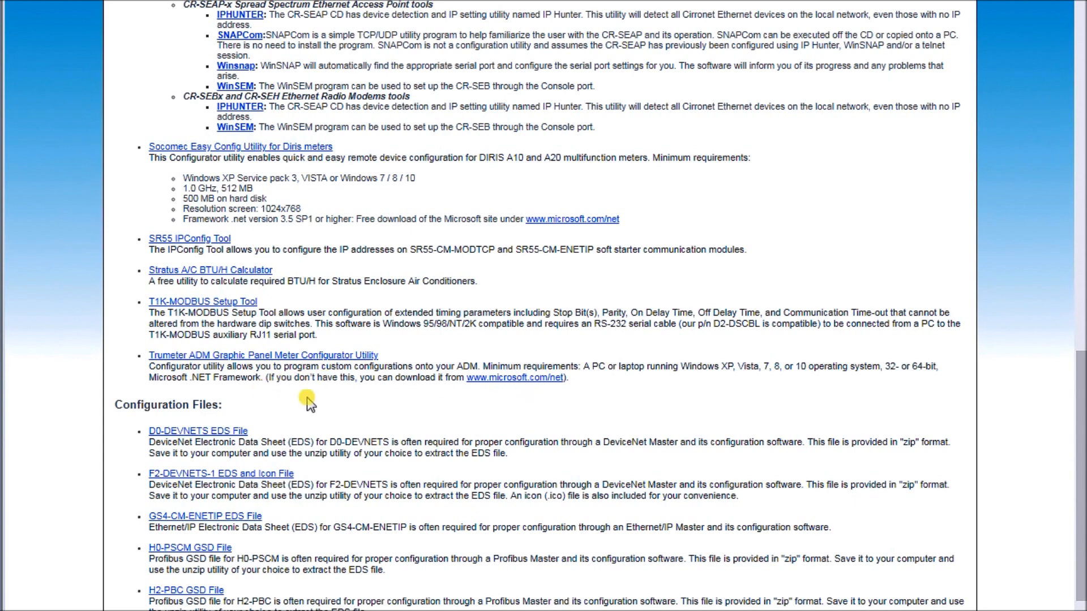